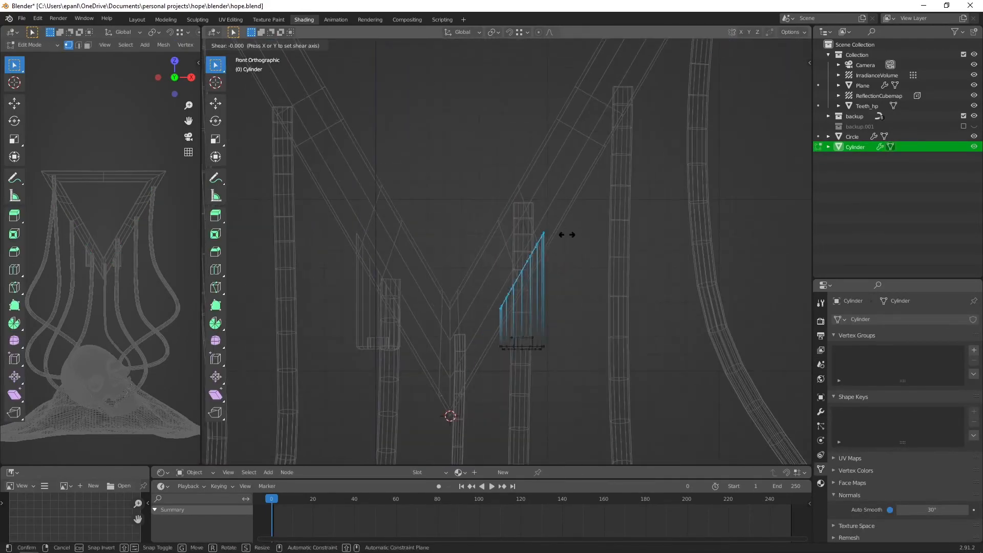
# - Confirm the sideways shear on the Cylinder cable's end section and leave Edit Mode
pyautogui.press('Tab')
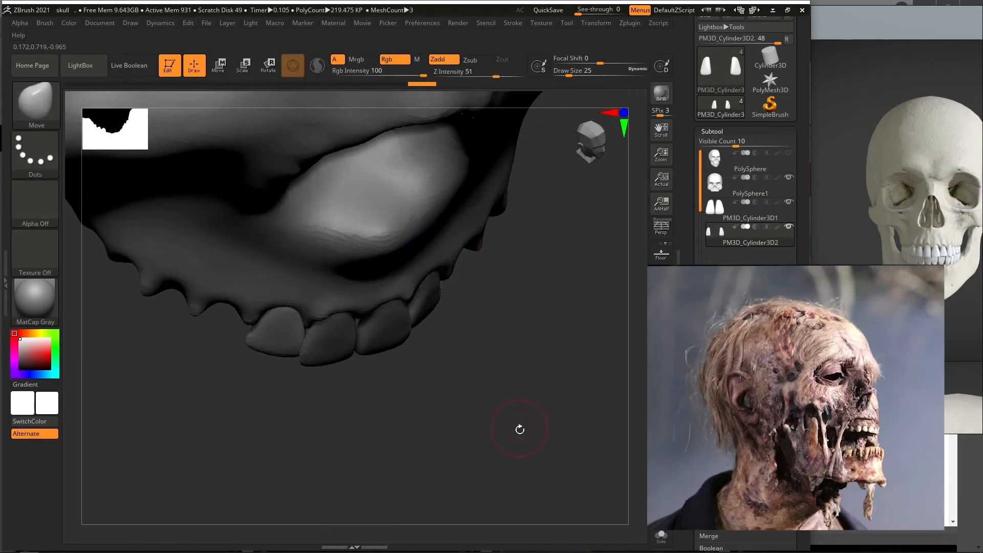
# - Show the skull sculpt in side profile beside the skull reference photos
pyautogui.click(218, 65)
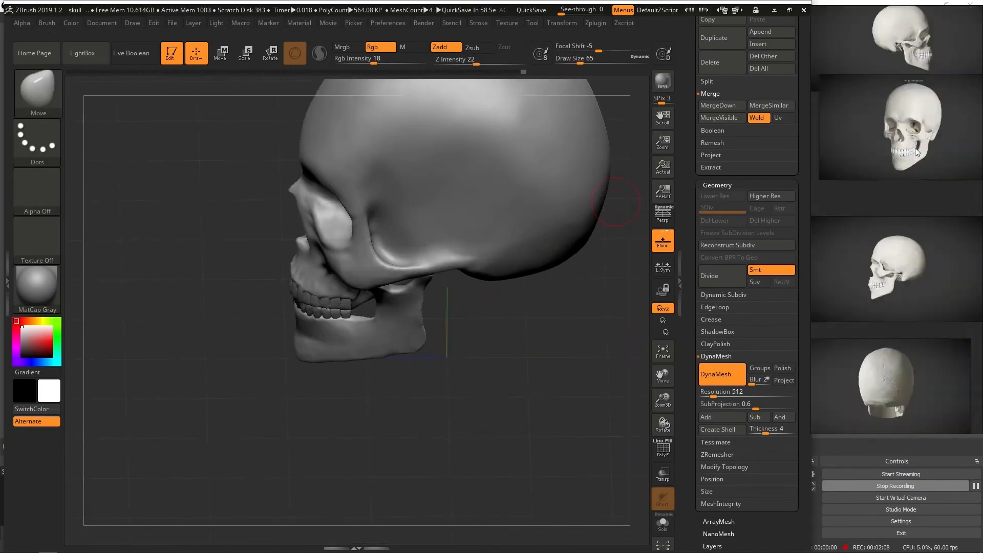
# - Choose the MaskCurve brush from the full brush palette
pyautogui.click(295, 53)
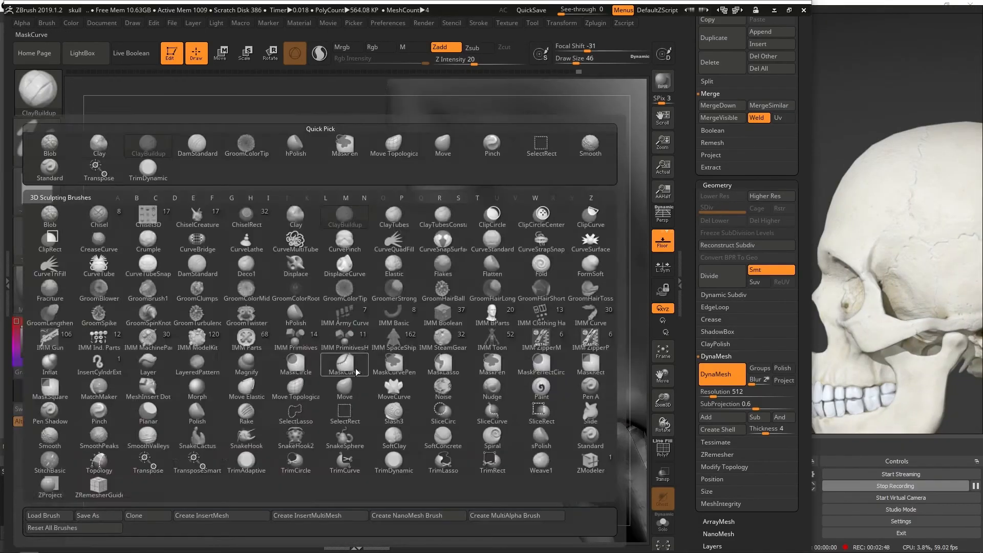
pyautogui.click(344, 363)
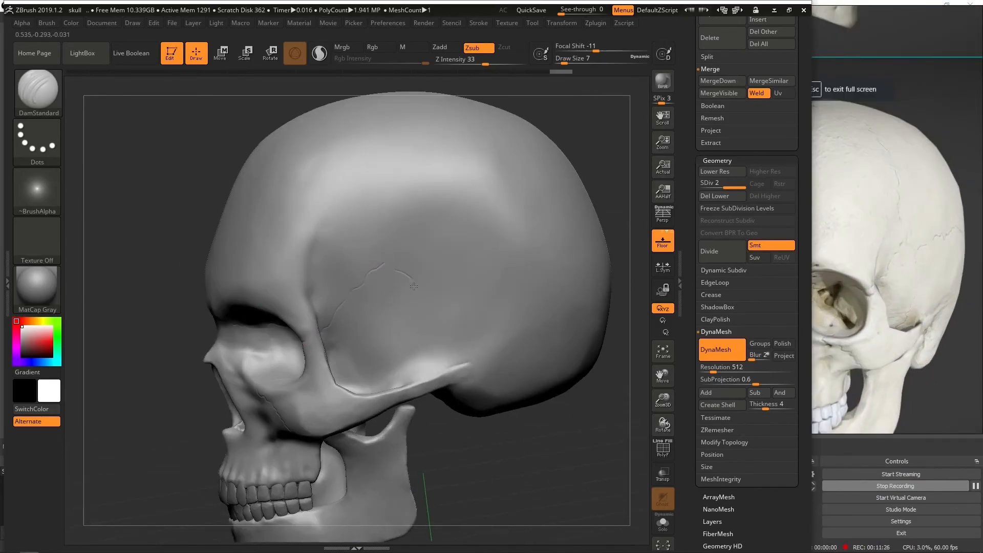
# - Carve a crack line across the cranium's side with a subtractive stroke
pyautogui.moveTo(414, 285); pyautogui.dragTo(299, 341)
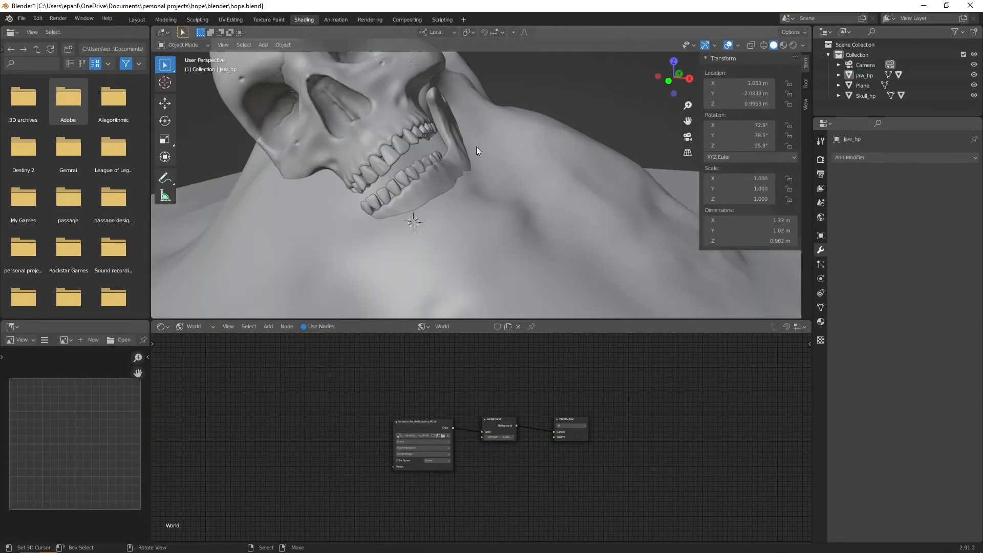
# - Separate Teeth_hp into individual objects By Loose Parts
pyautogui.press('Tab')
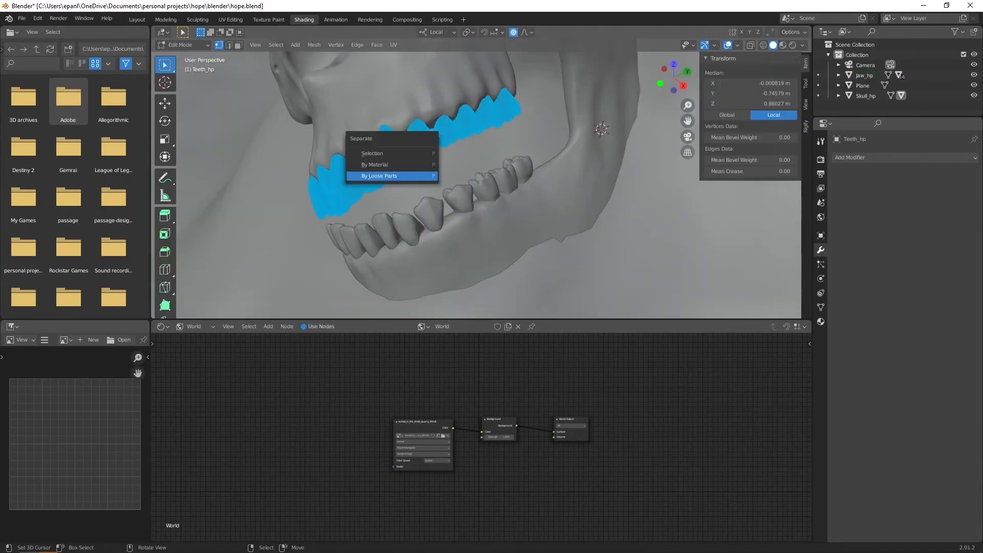
pyautogui.click(379, 176)
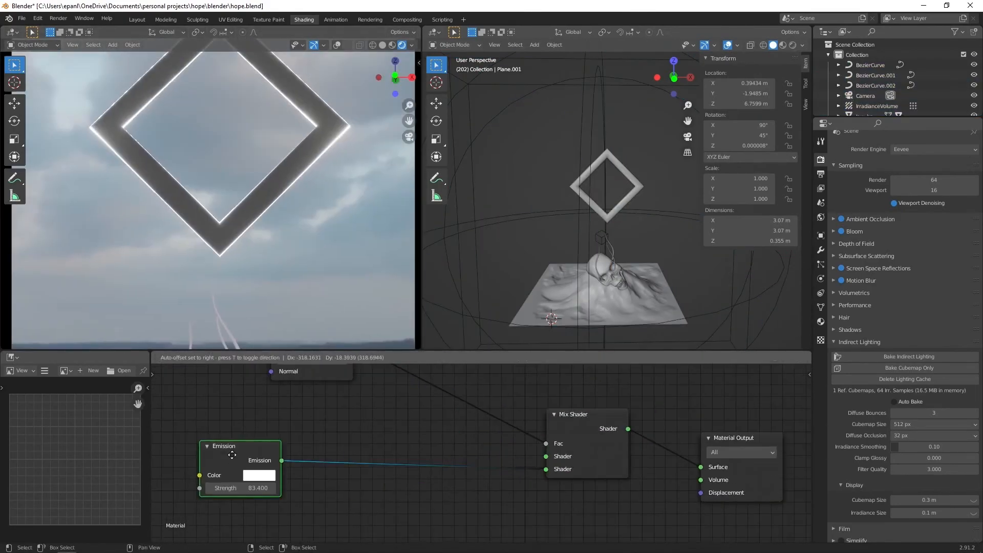
# - Raise the frame's Emission node Strength to about 83.4
pyautogui.click(136, 19)
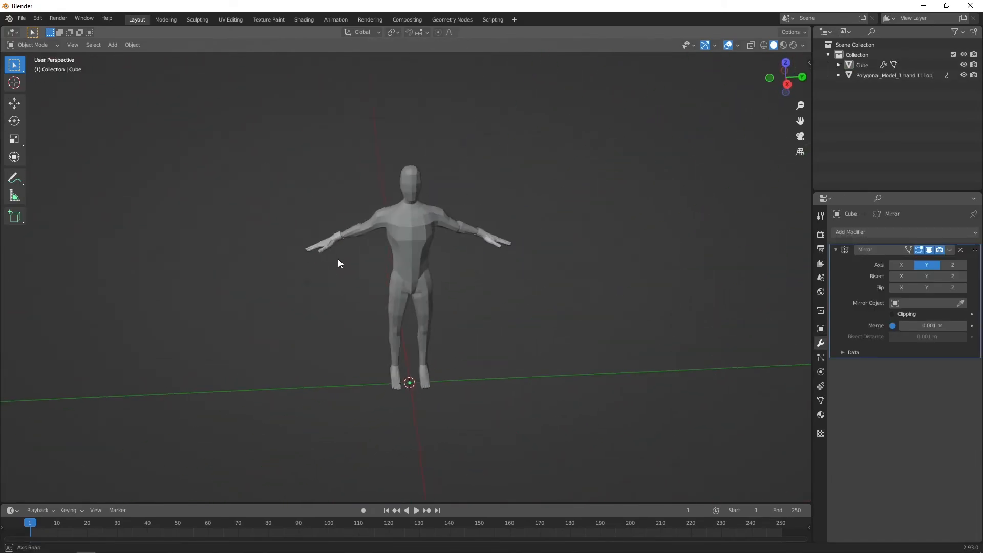
pyautogui.moveTo(338, 263); pyautogui.dragTo(475, 284)
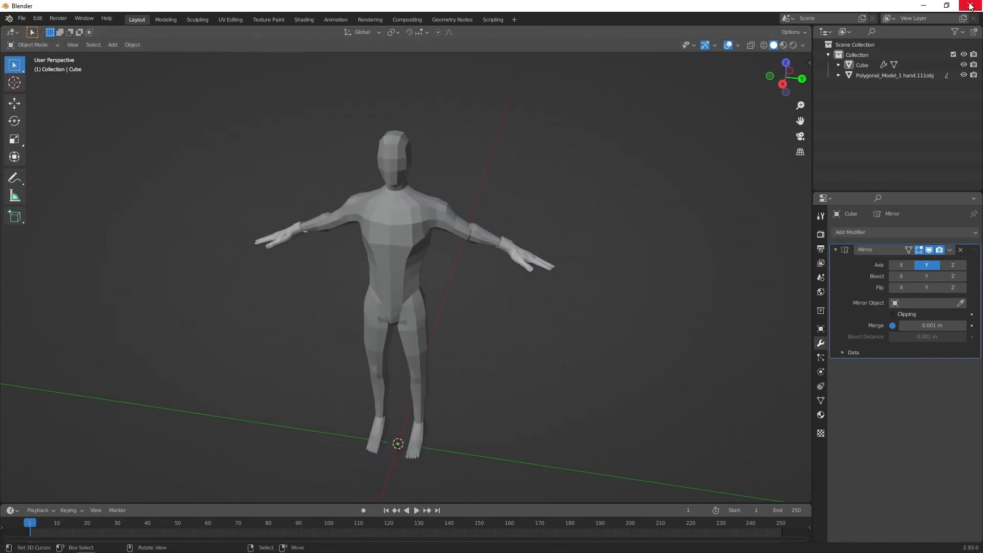
pyautogui.moveTo(970, 6)
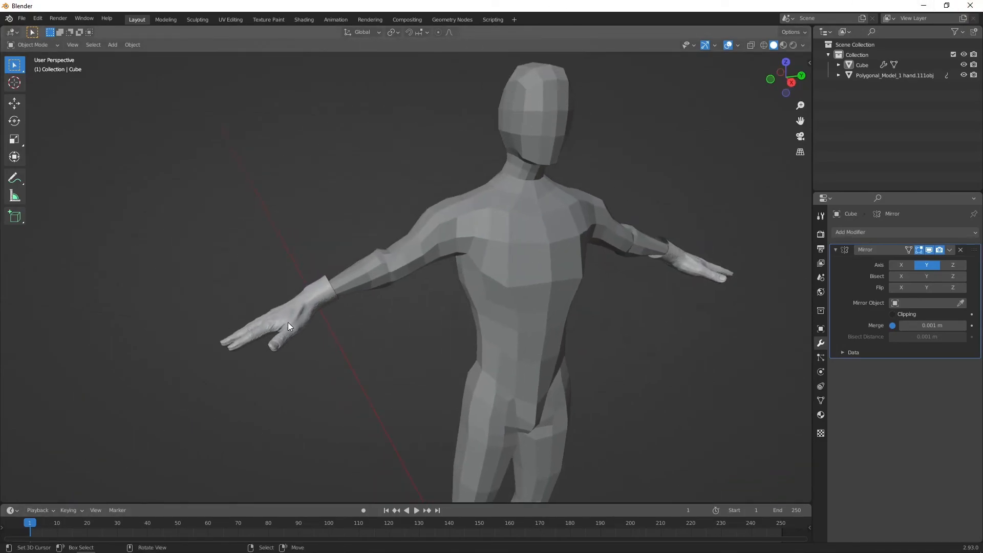
pyautogui.click(282, 319)
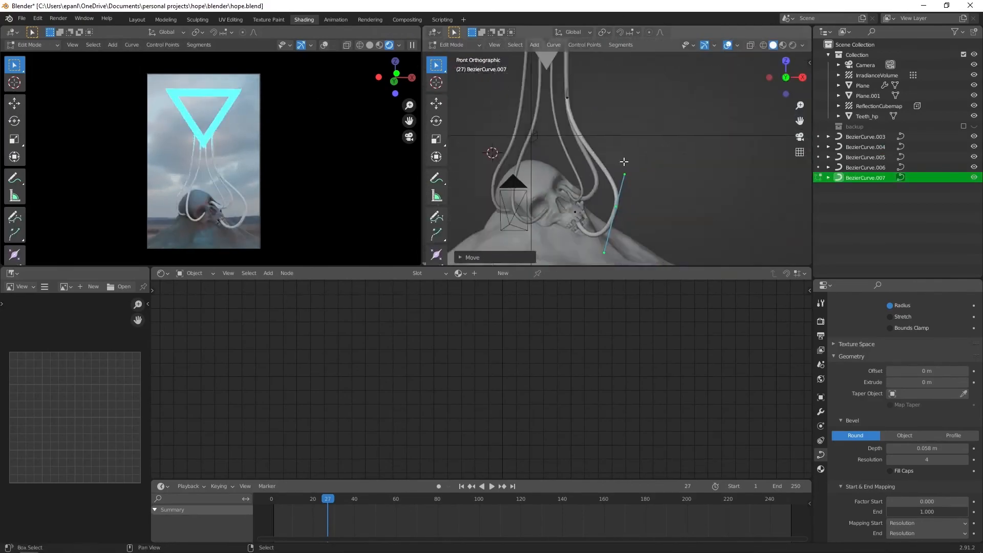
# - Adjust the cable curves' control points and Separate part of the Circle.001 triangle frame
pyautogui.click(866, 147)
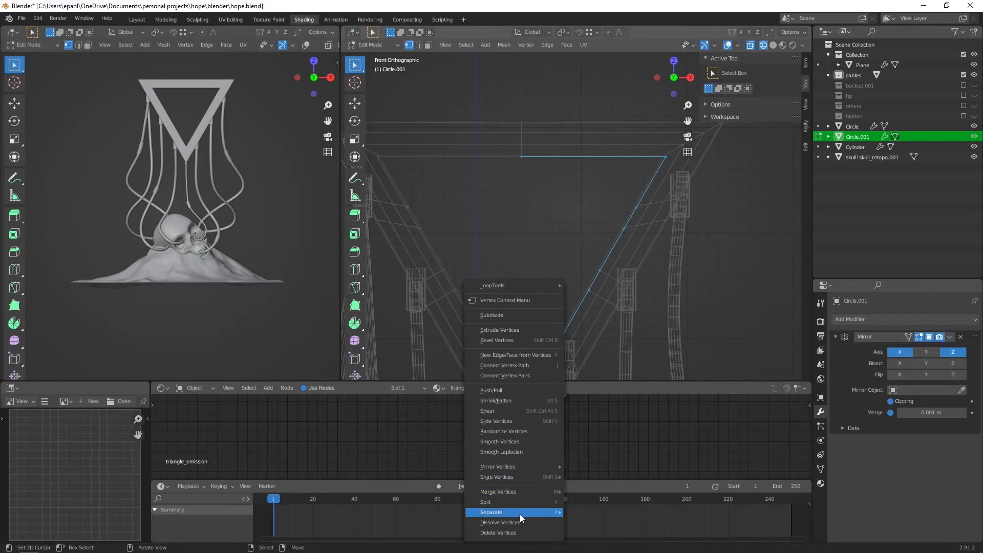
pyautogui.click(491, 512)
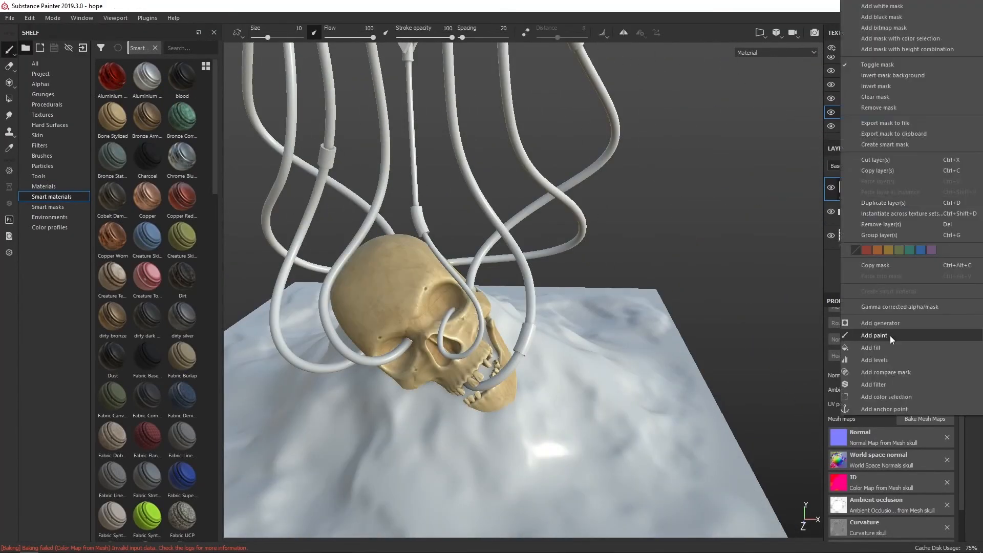
# - Add a paint layer to the mask of the skull's Dirt fill layer
pyautogui.click(870, 348)
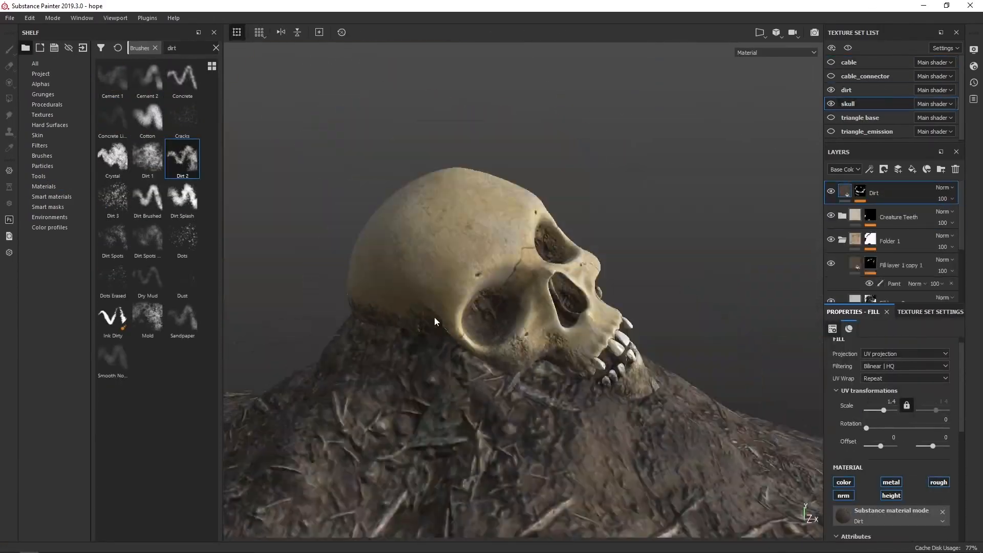
# - Paint dirt into the skull's eye sockets with the Dirt 2 brush, then orbit to inspect
pyautogui.click(9, 48)
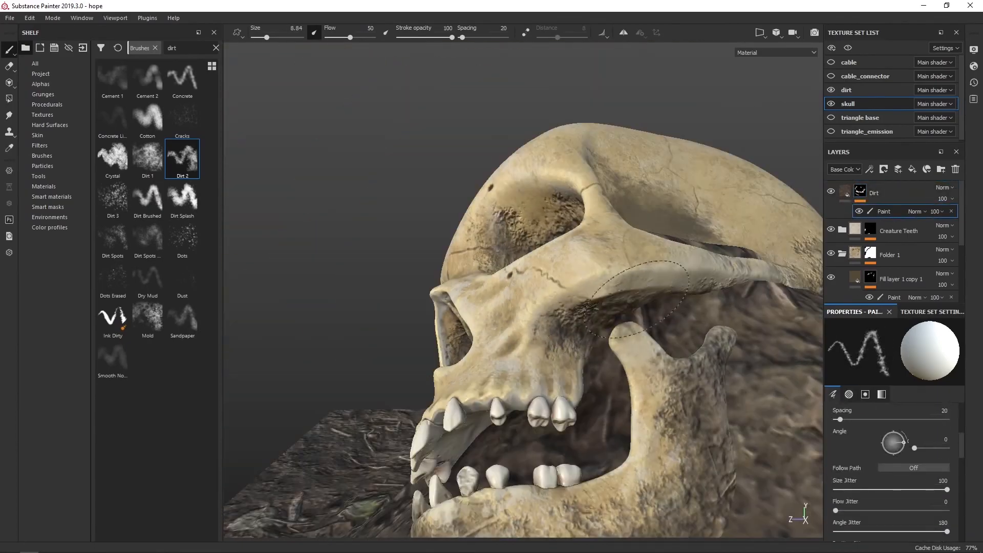
pyautogui.rightClick(852, 193)
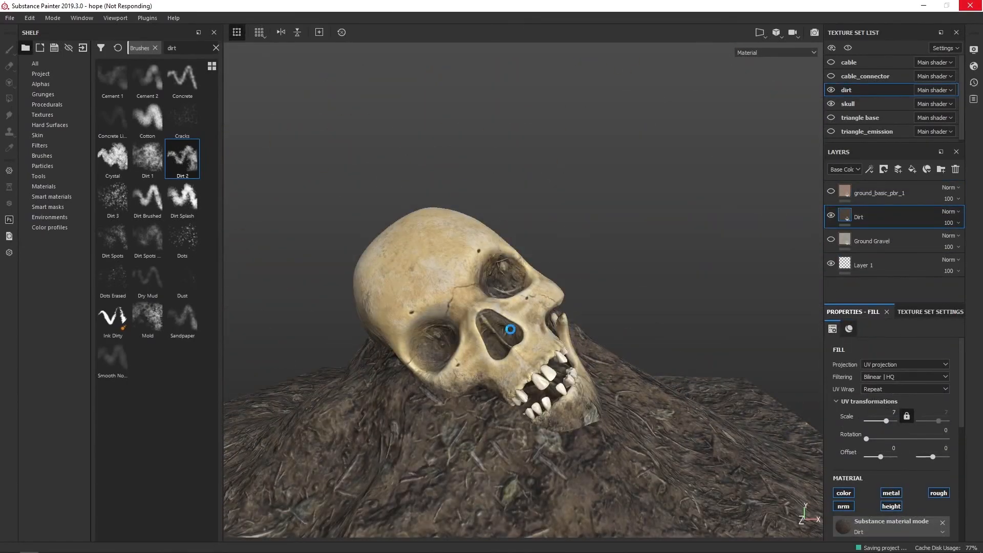
pyautogui.moveTo(510, 329); pyautogui.dragTo(450, 343)
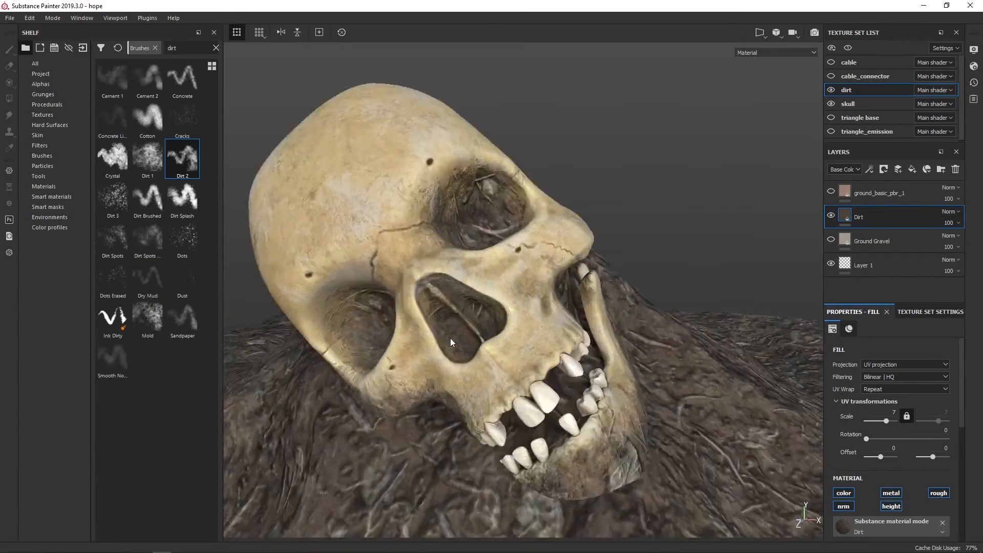